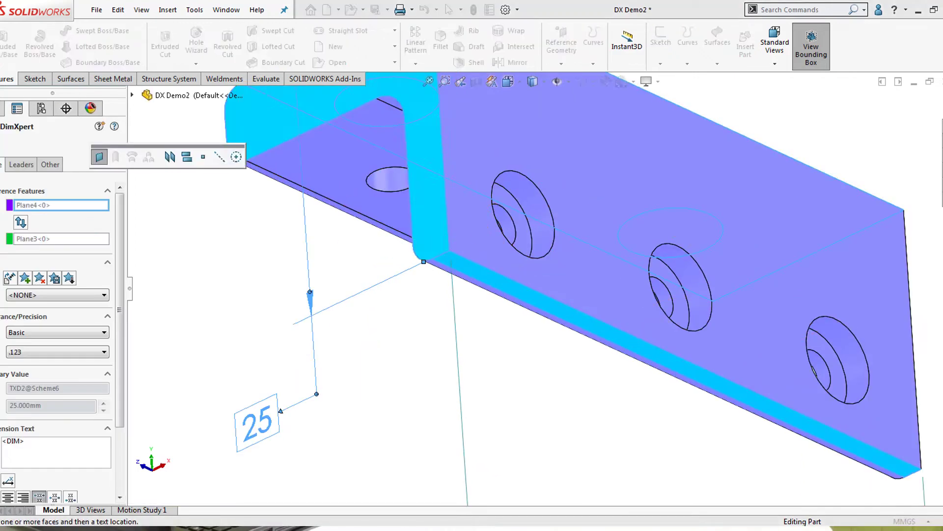
Step: Place the 25 mm dimension beside the angle bracket
{"action": "left_click", "coordinate": [510, 214]}
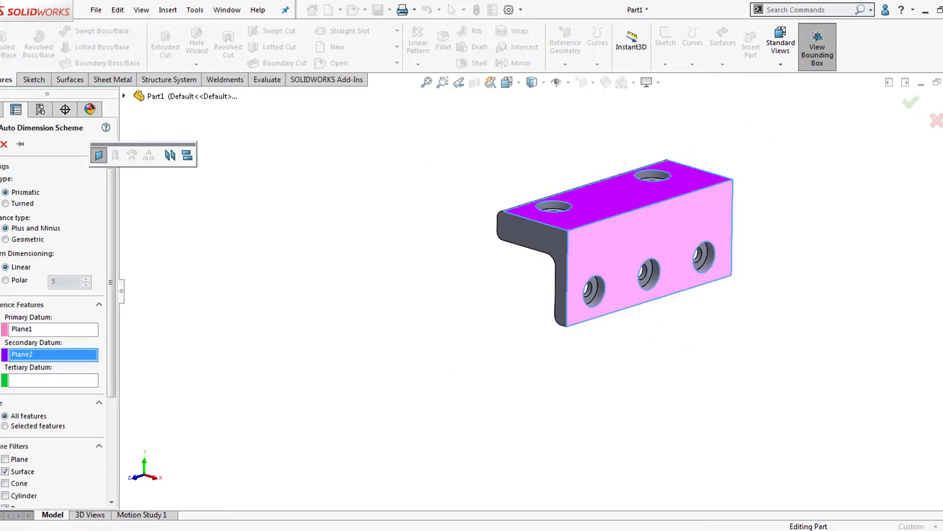
Step: Publish the gear plate to 3D PDF with the MBD template and view it in Acrobat Reader
{"action": "left_click", "coordinate": [910, 102]}
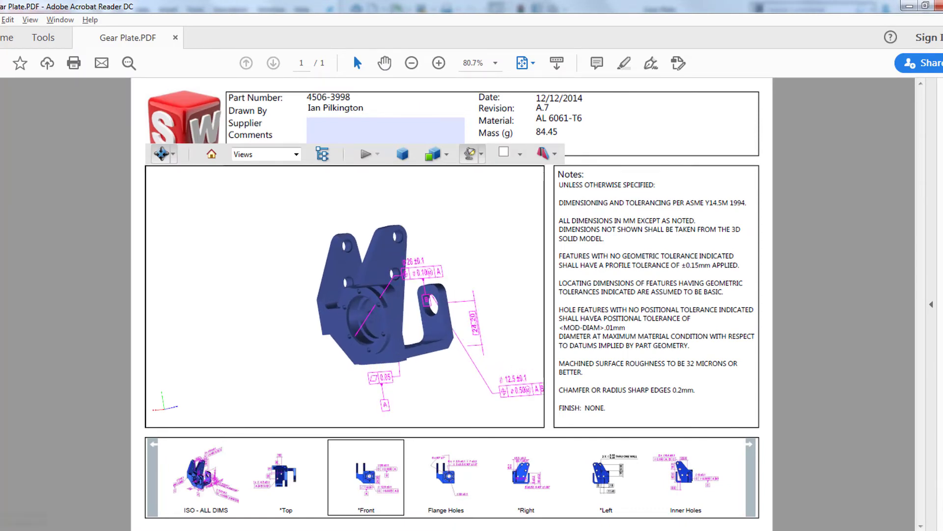
Step: Step through the ISO - ALL DIMS, Top and Inner Holes saved views of the gear plate
{"action": "left_click", "coordinate": [205, 475]}
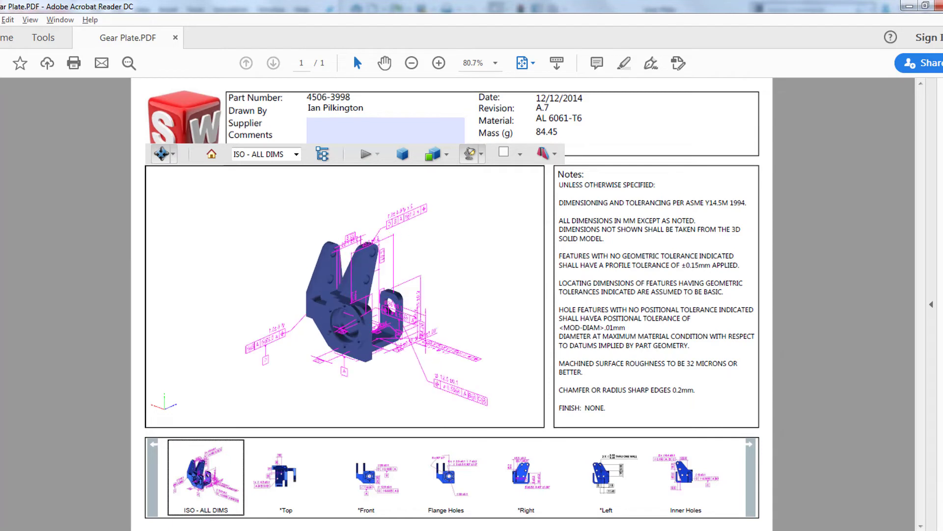
{"action": "left_click", "coordinate": [286, 475]}
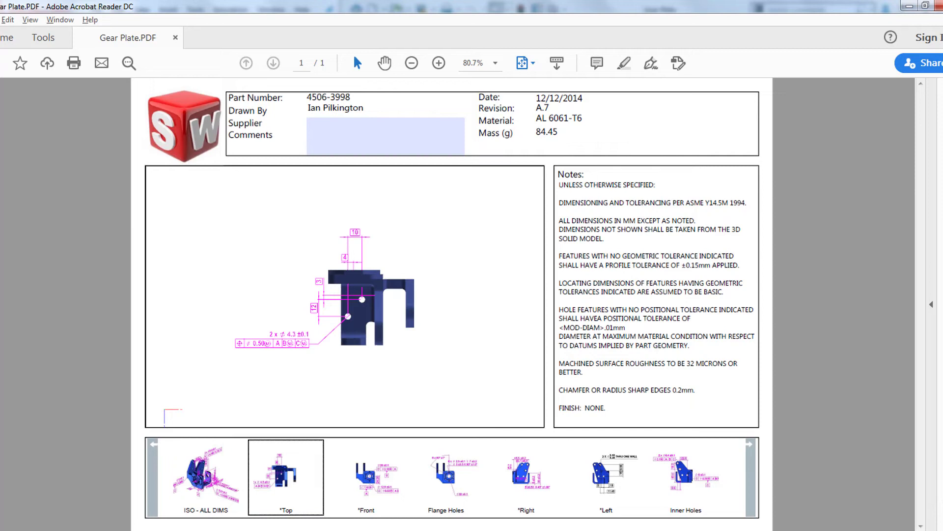
{"action": "left_click", "coordinate": [685, 477]}
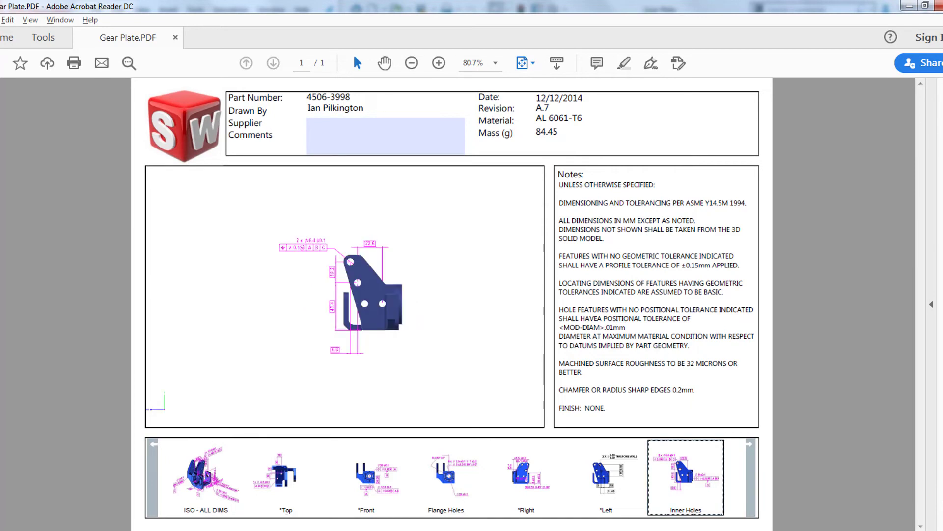